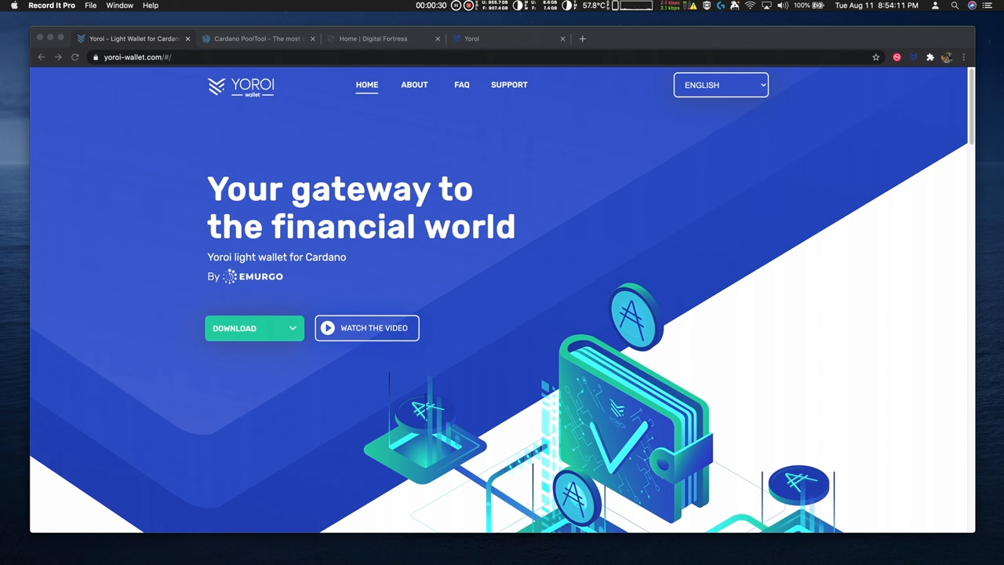
pyautogui.moveTo(883, 85)
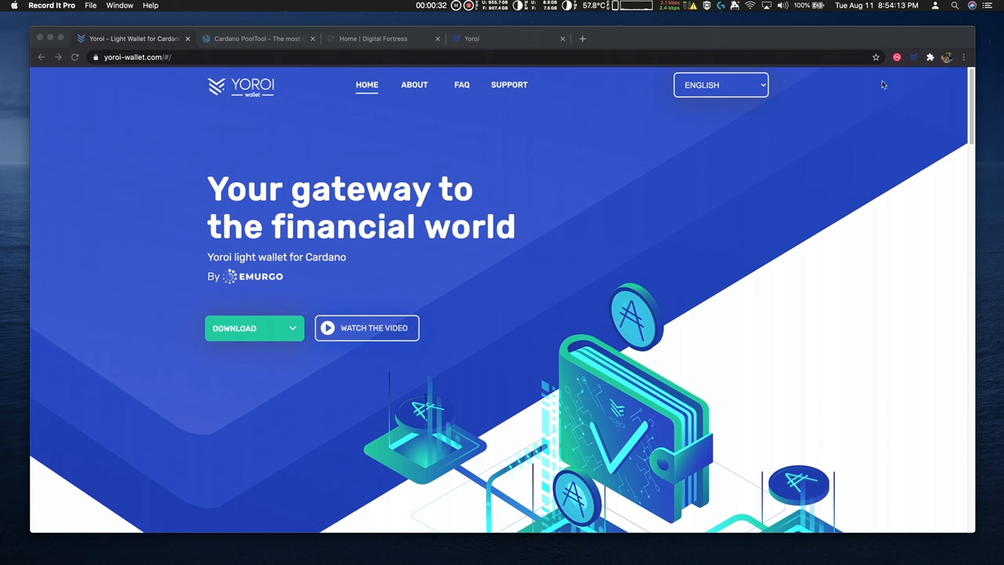
pyautogui.moveTo(914, 66)
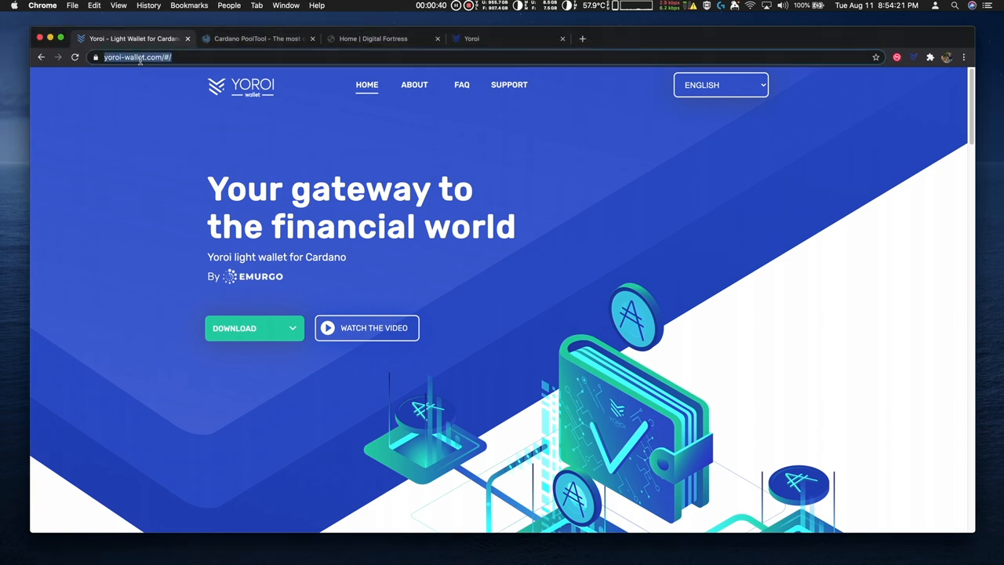
pyautogui.moveTo(154, 69)
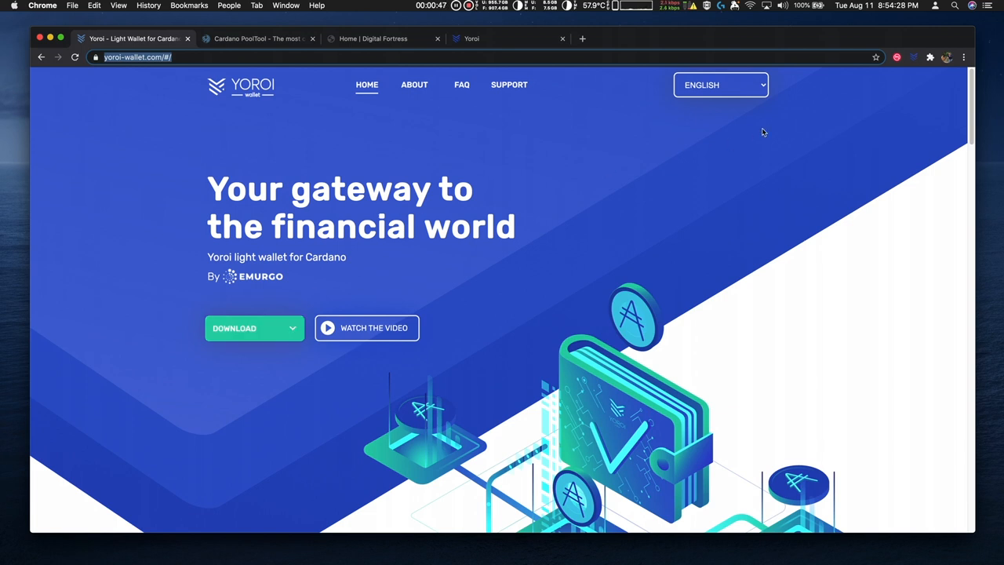
# Switch the website language to Japanese, close the download options, then switch back to English
pyautogui.click(719, 83)
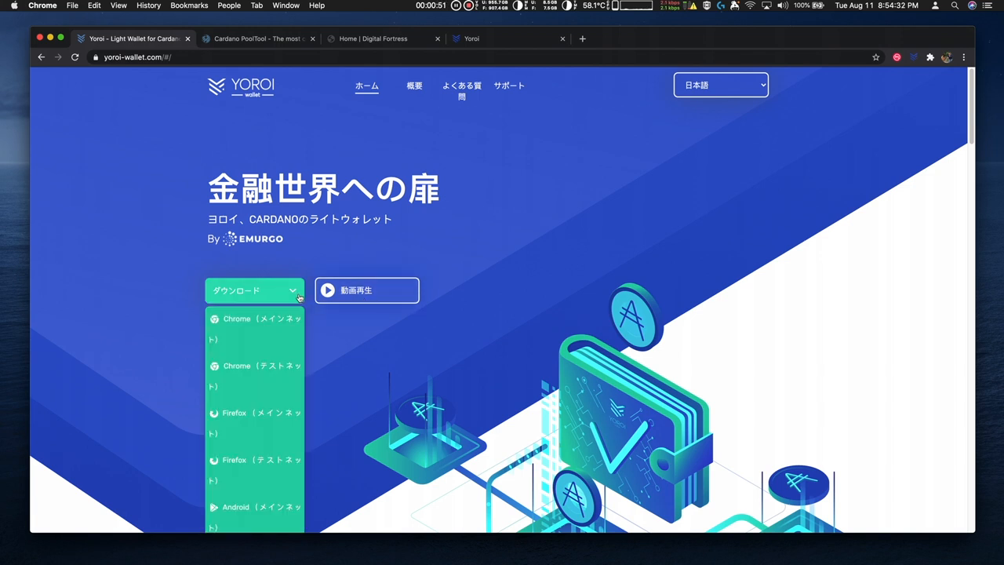
pyautogui.moveTo(303, 399)
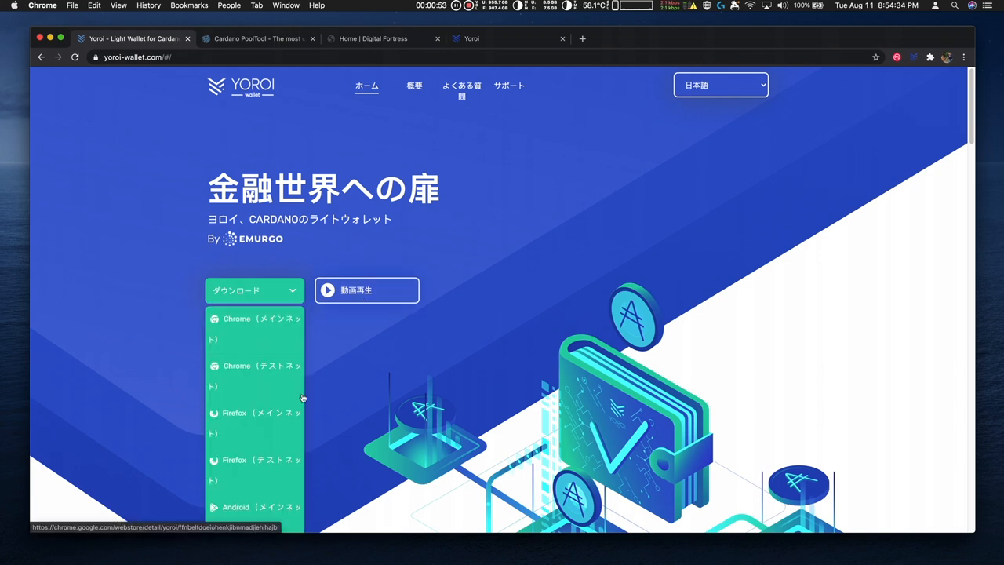
pyautogui.click(655, 148)
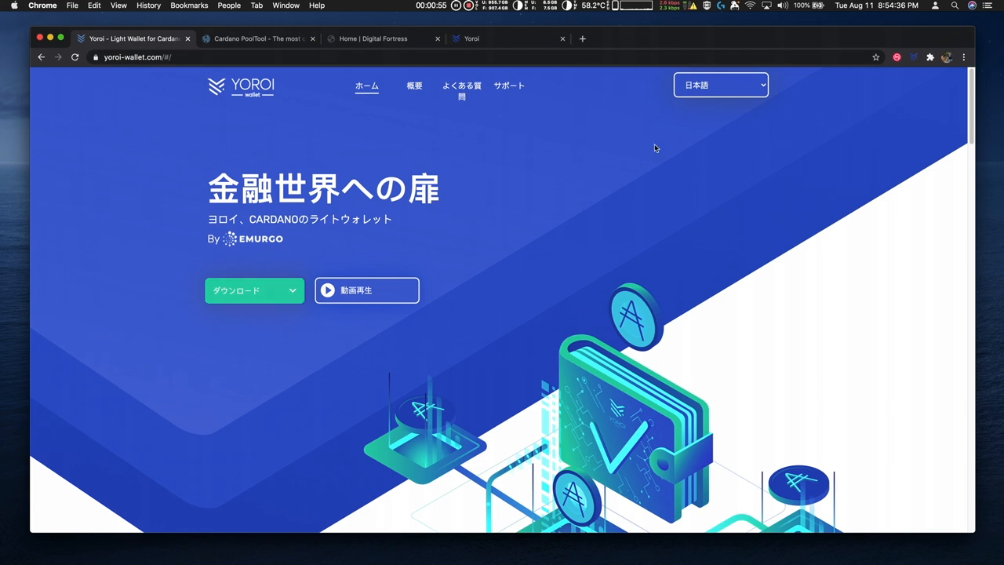
pyautogui.click(719, 85)
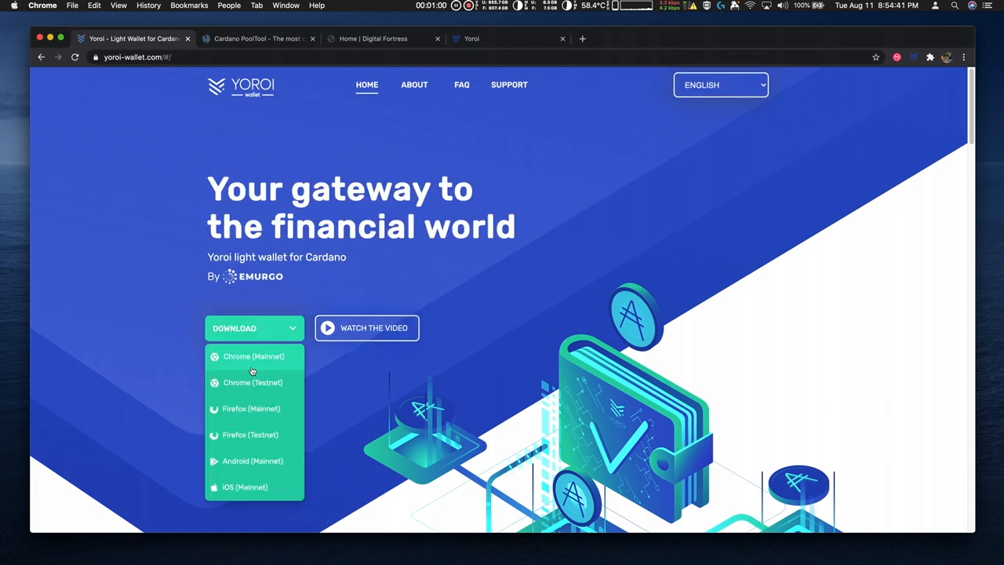
pyautogui.moveTo(251, 409)
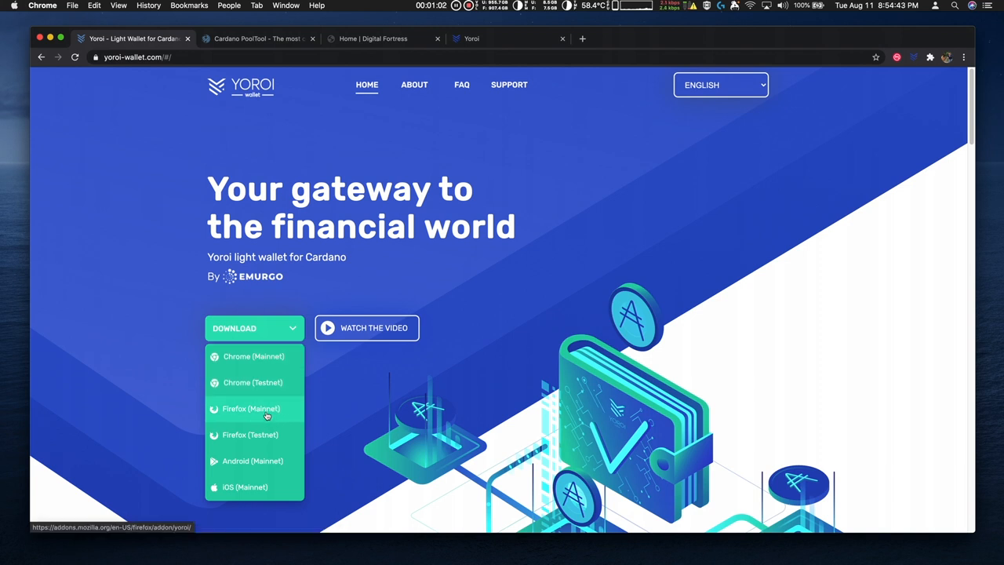
pyautogui.moveTo(254, 356)
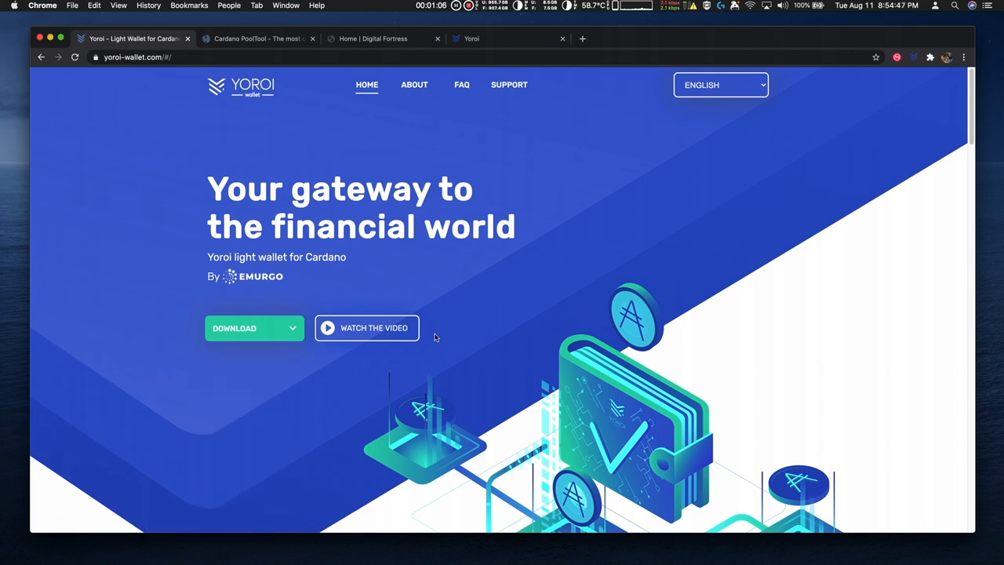
pyautogui.moveTo(367, 328)
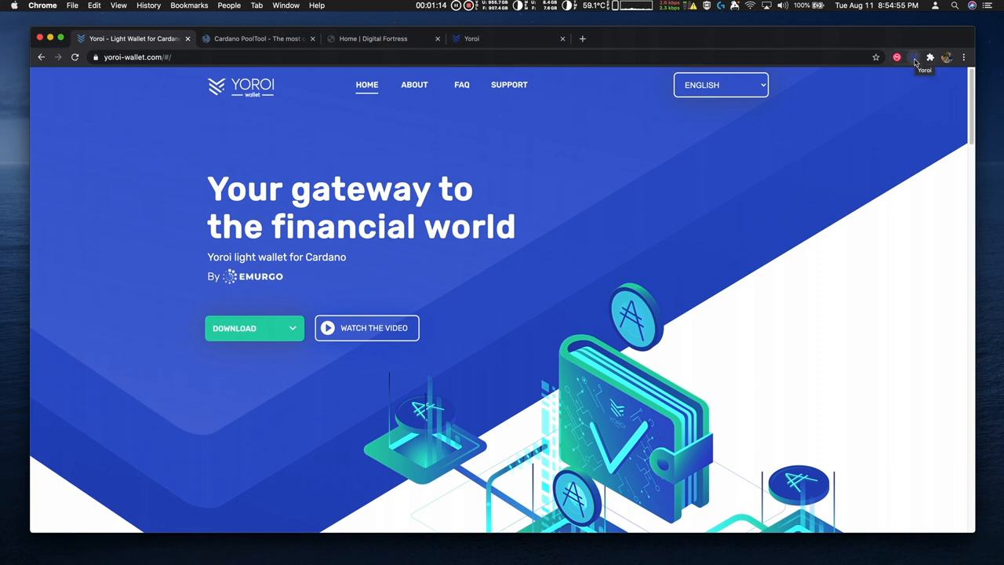
# Open the Yoroi extension's 12 ADA wallet on the Delegation page, ready to enter a pool id
pyautogui.click(915, 57)
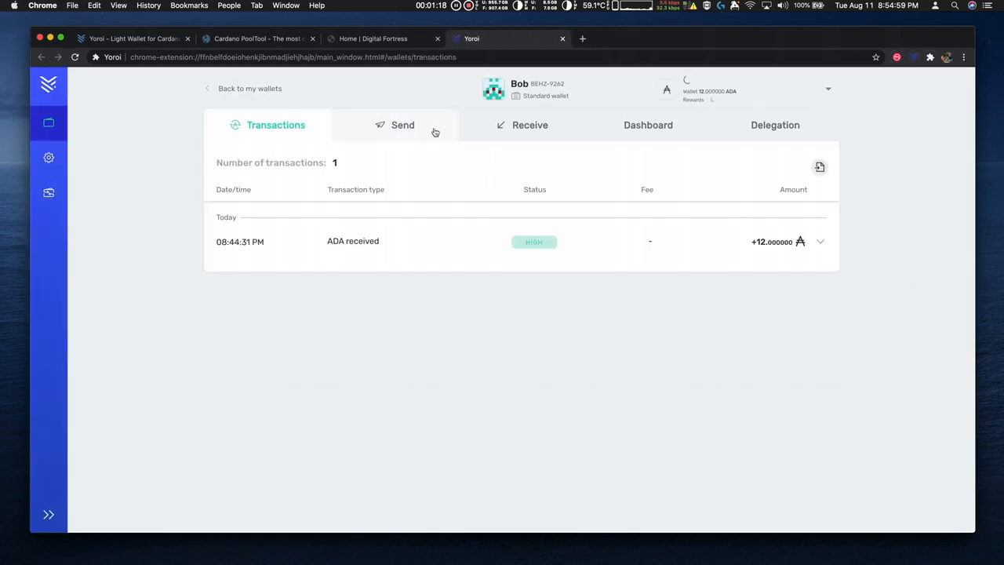
pyautogui.moveTo(637, 253)
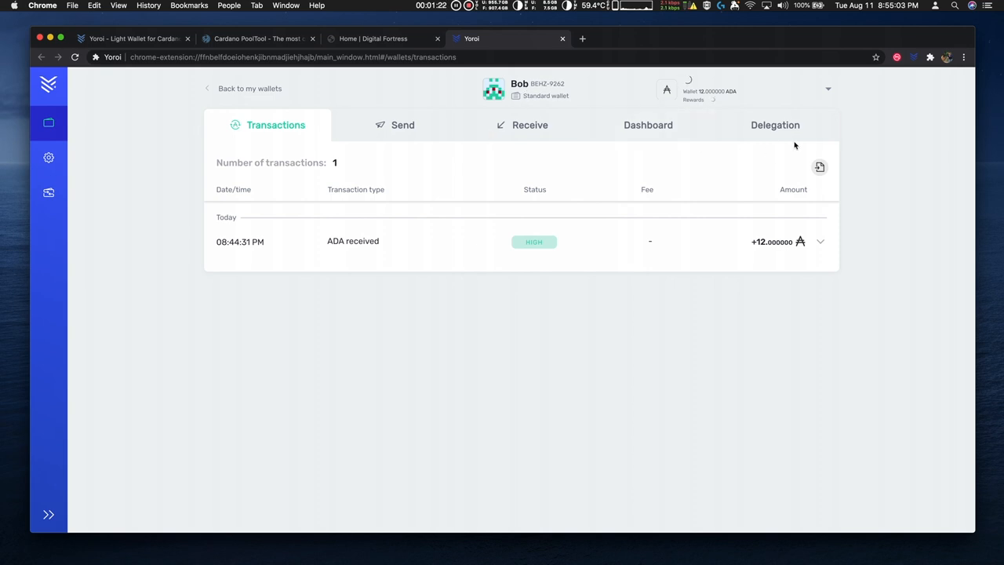
pyautogui.click(775, 125)
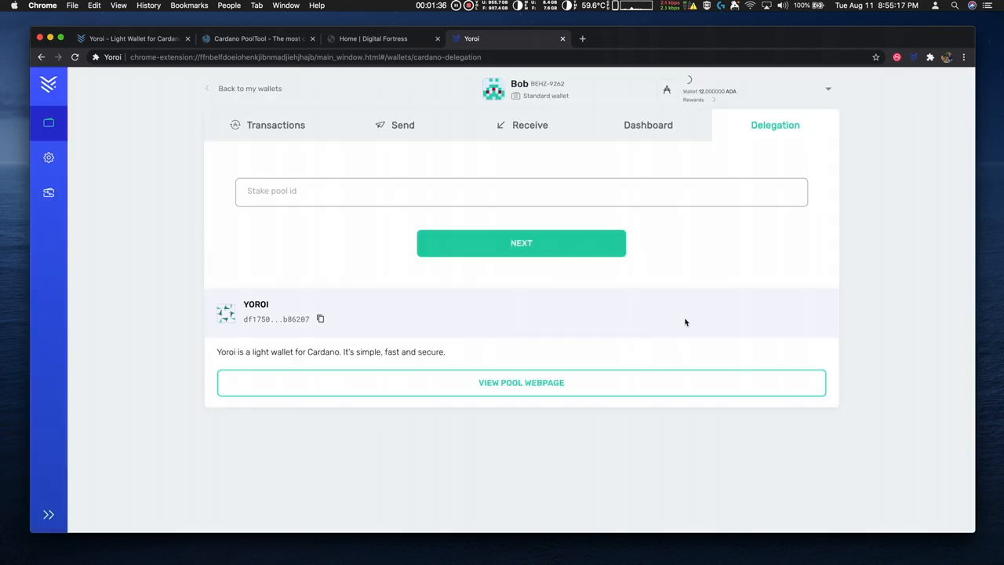
pyautogui.click(521, 191)
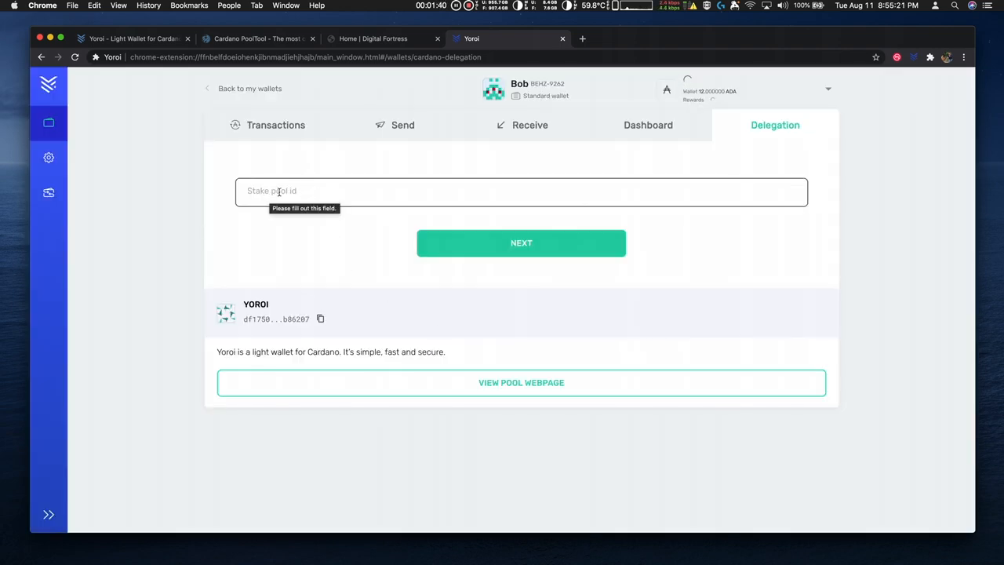
pyautogui.moveTo(255, 39)
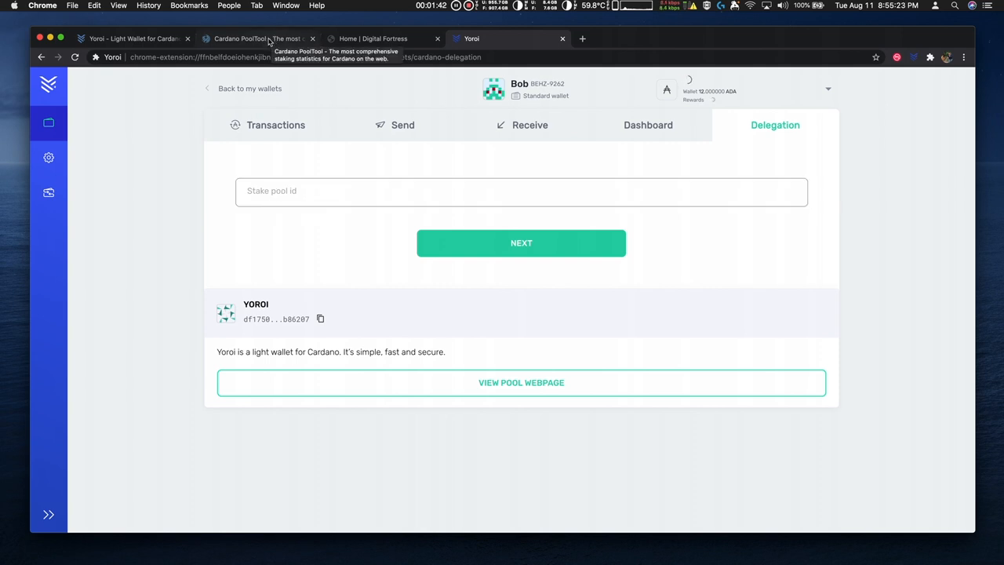
# Filter the Cardano PoolTool pool list by "DIGI" to show DIGI and DIGI2
pyautogui.click(257, 38)
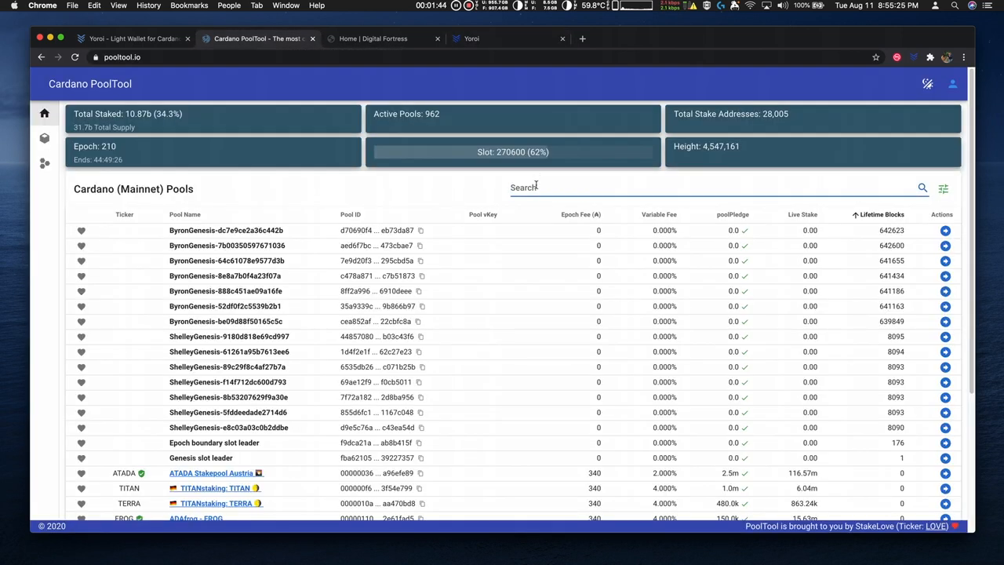
pyautogui.write('DIGI')
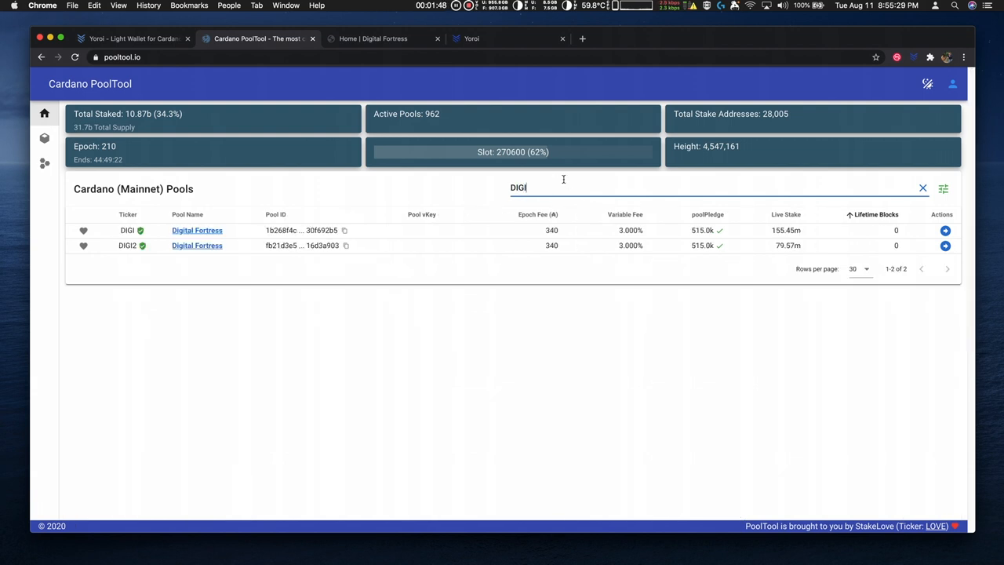
pyautogui.moveTo(345, 241)
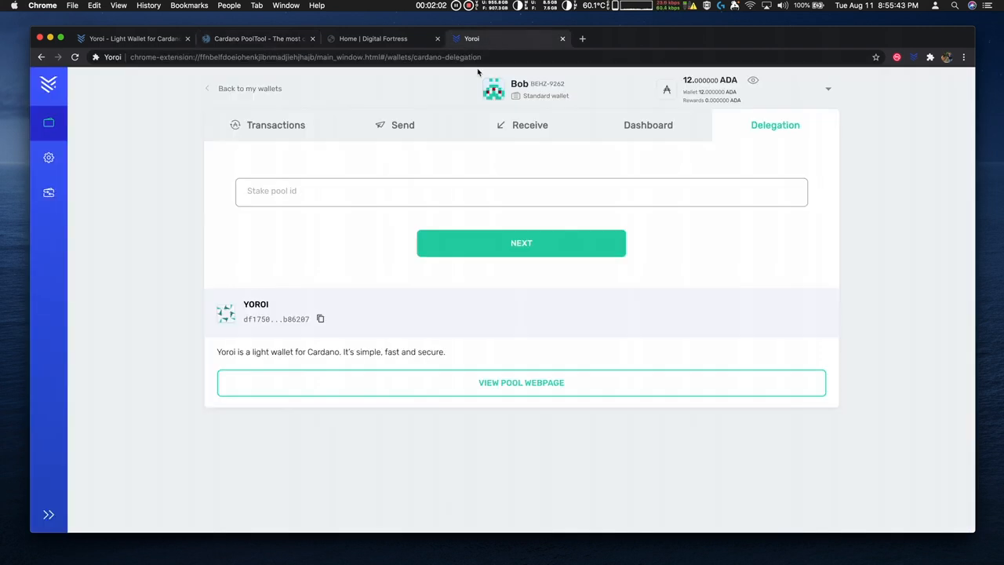
# Paste the DIGI2 pool id into Yoroi's Stake pool id field so Digital Fortress is recognised
pyautogui.rightClick(521, 191)
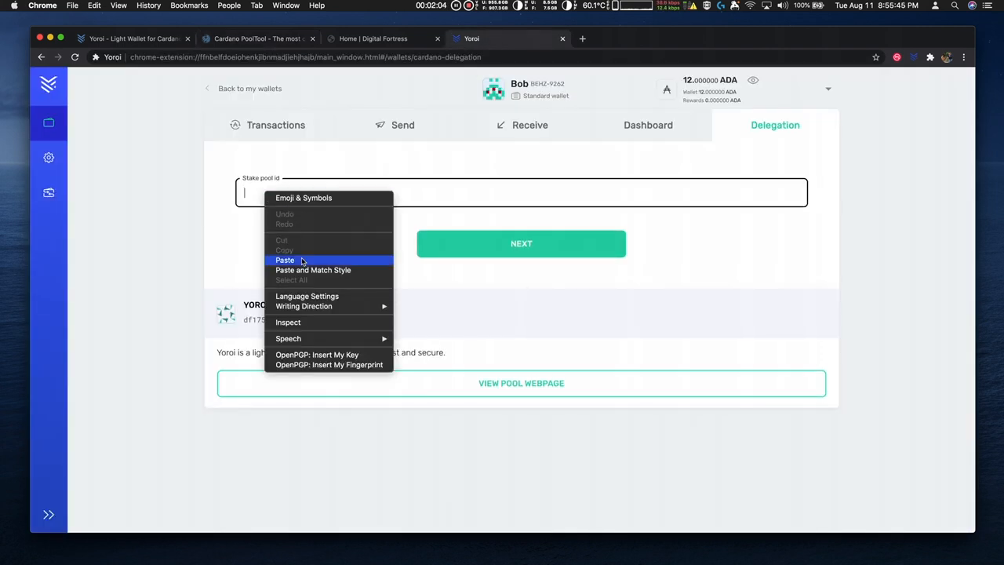
pyautogui.click(285, 260)
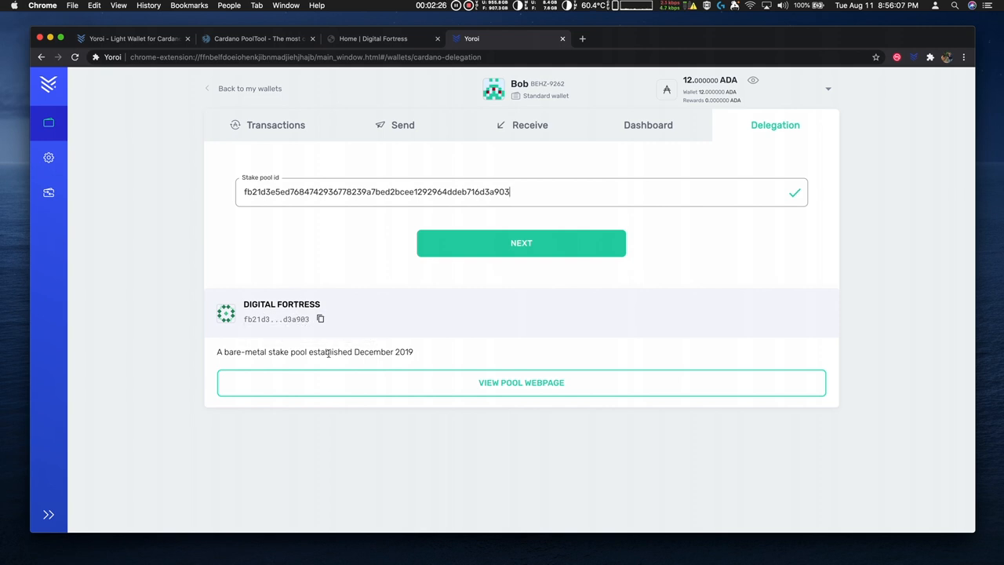
pyautogui.moveTo(548, 391)
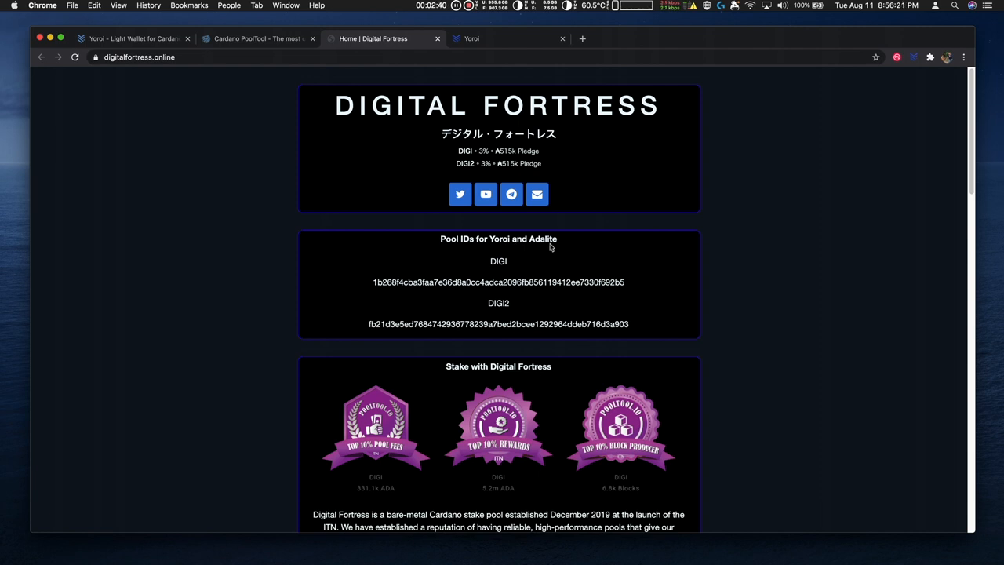
# Compare the DIGI2 pool id with the Digital Fortress site and PoolTool, then return to Yoroi Delegation
pyautogui.click(139, 57)
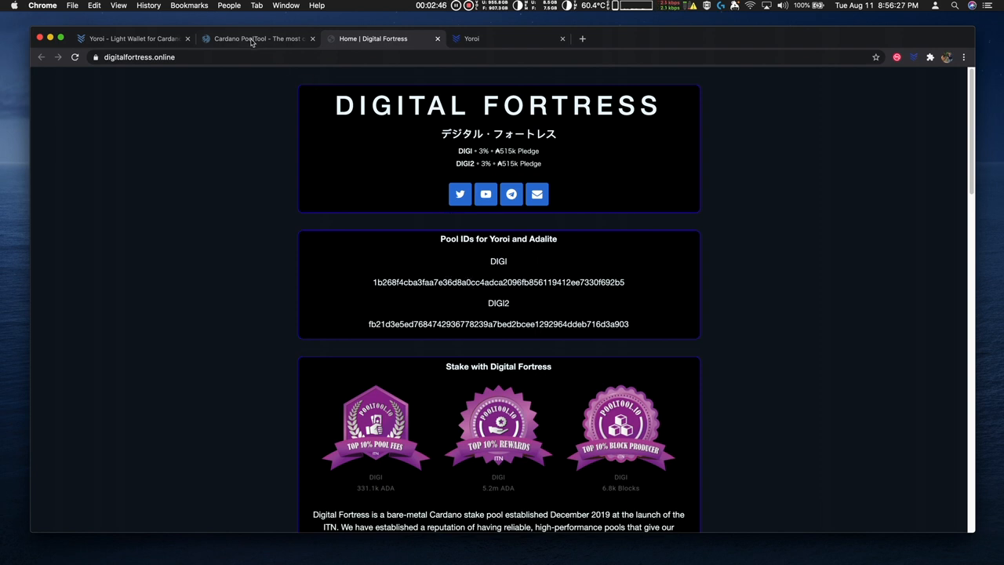
pyautogui.click(255, 38)
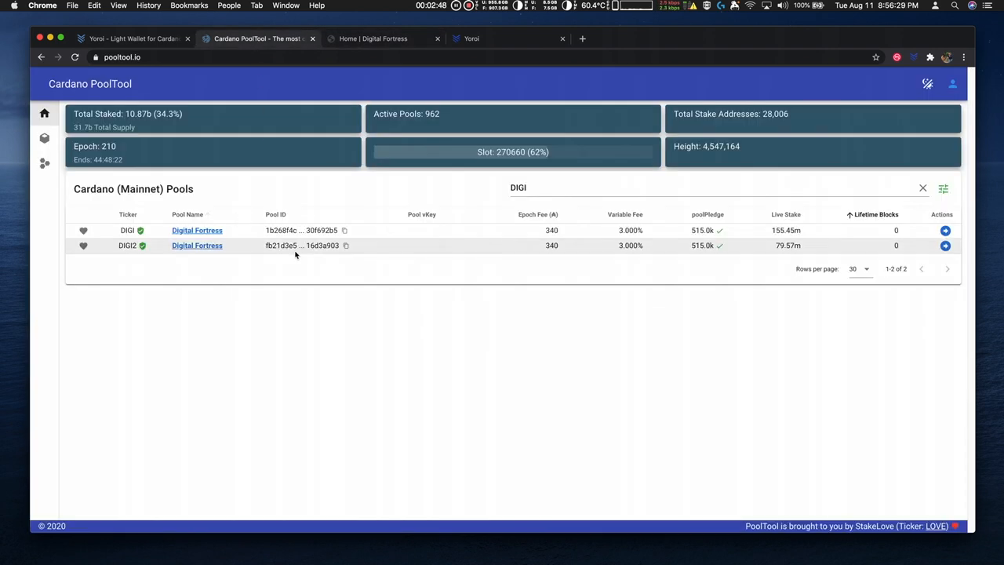
pyautogui.moveTo(353, 85)
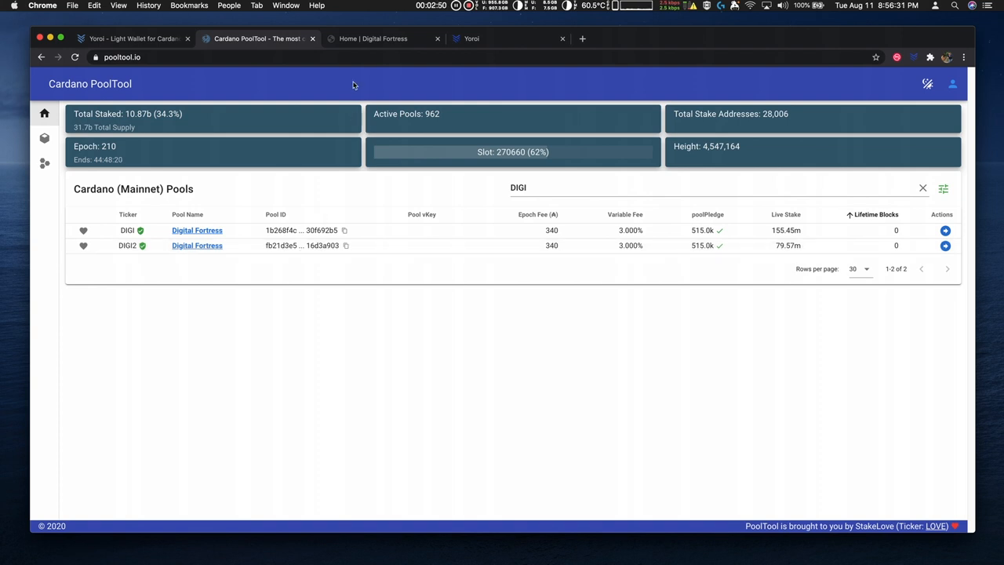
pyautogui.click(471, 38)
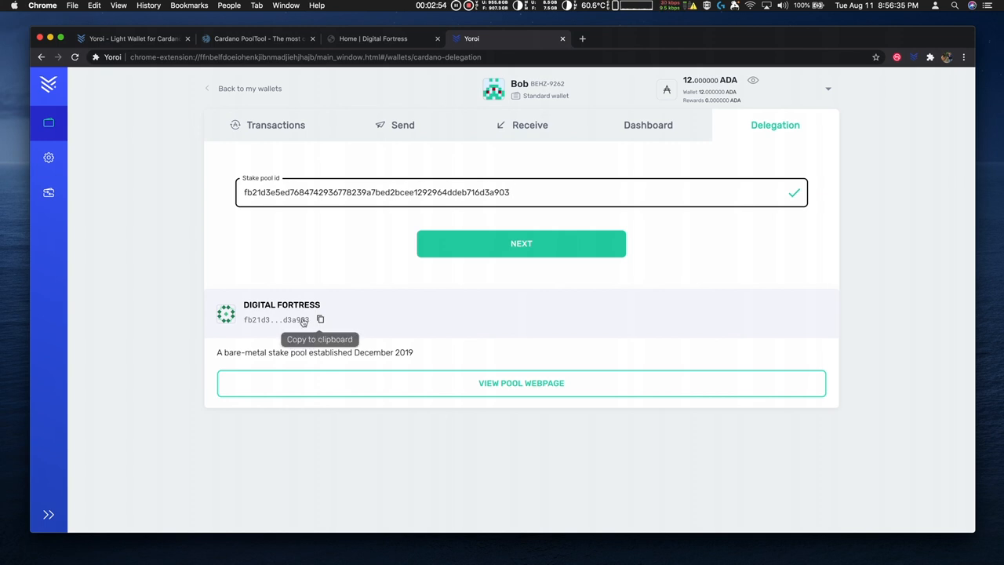
pyautogui.moveTo(466, 280)
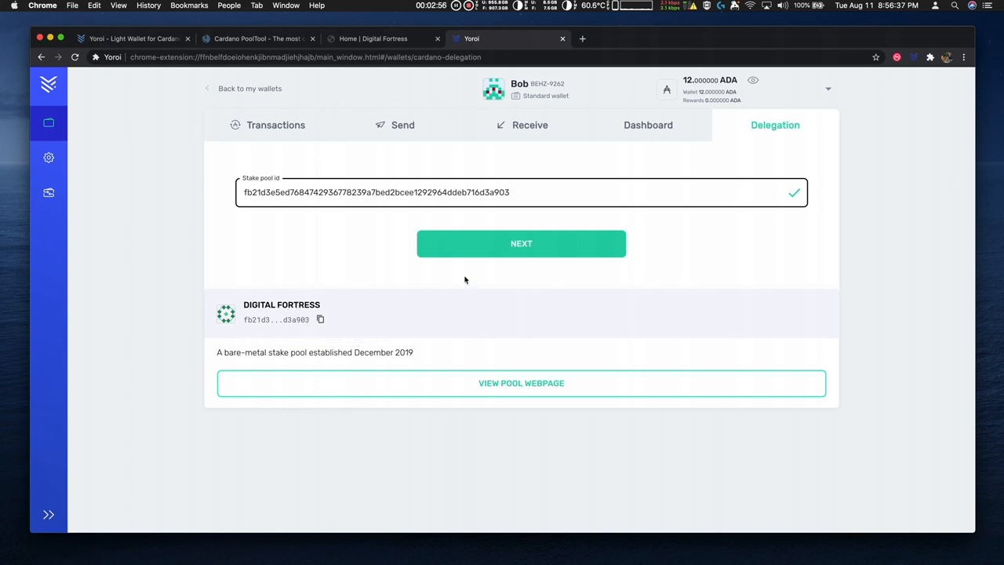
# Confirm delegating 9.825567 ADA to Digital Fortress with the spending password and submit
pyautogui.click(521, 244)
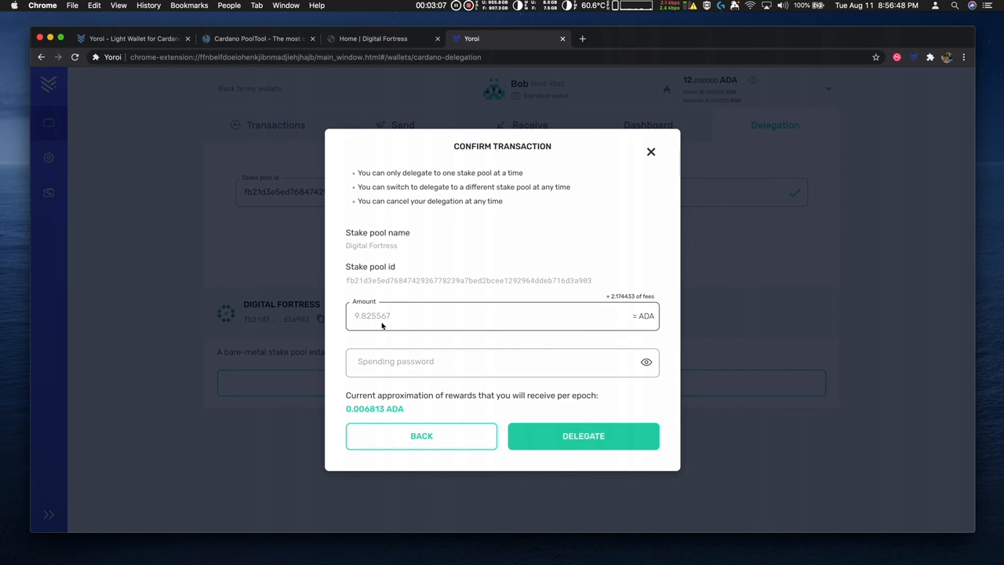
pyautogui.moveTo(618, 307)
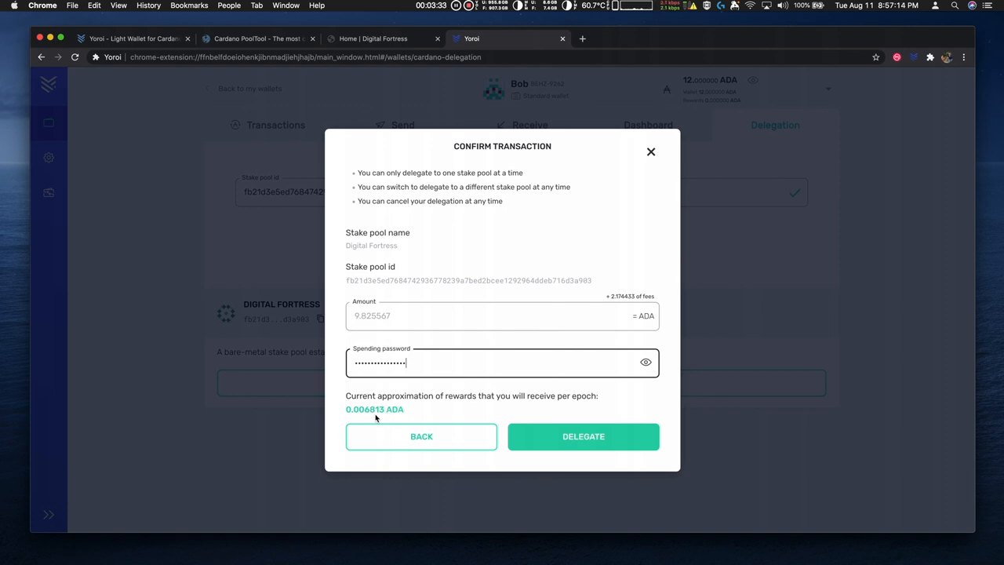
pyautogui.click(583, 437)
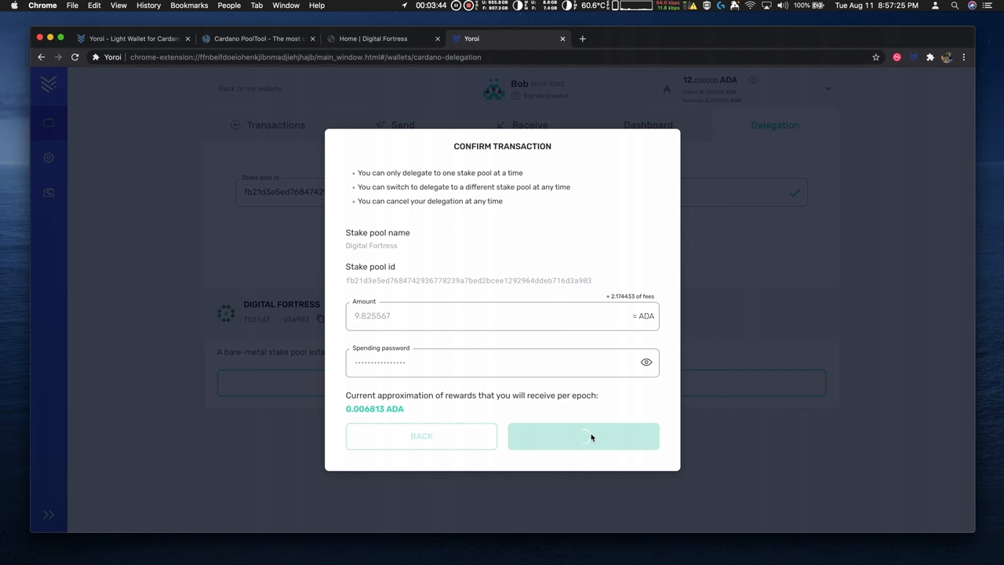
# Go to the dashboard showing Digital Fortress as the delegated pool and upcoming reward epochs
pyautogui.click(584, 435)
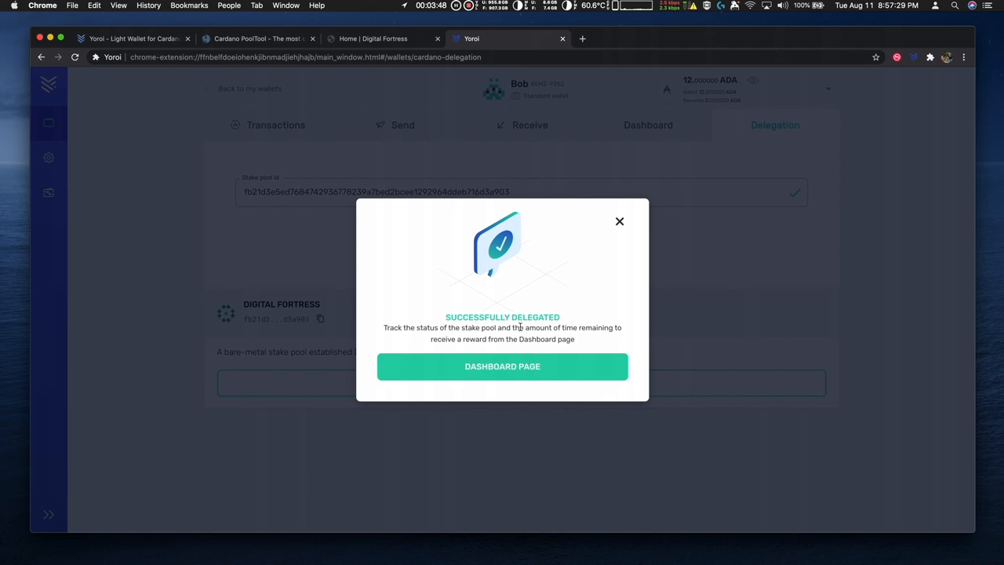
pyautogui.click(502, 366)
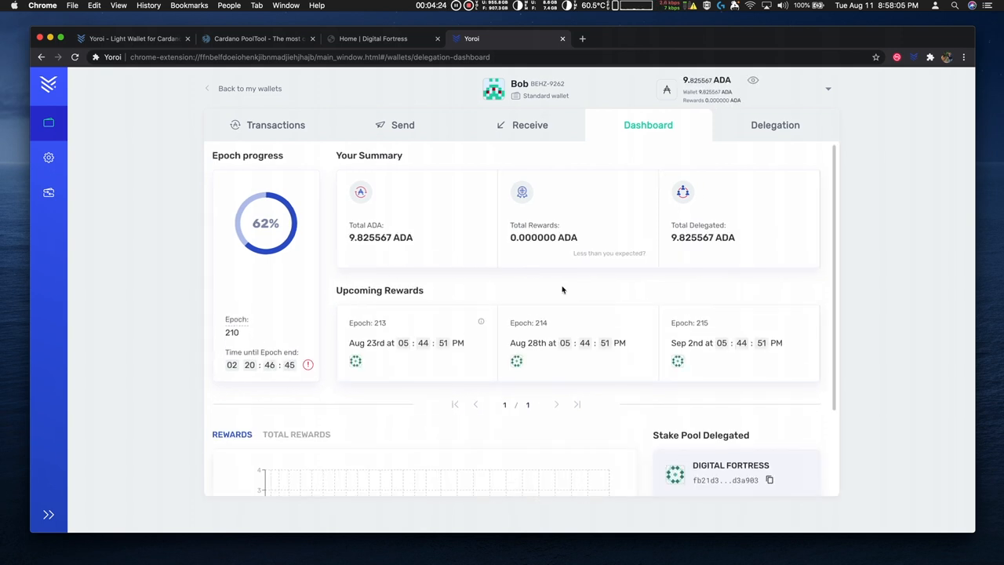
pyautogui.moveTo(283, 273)
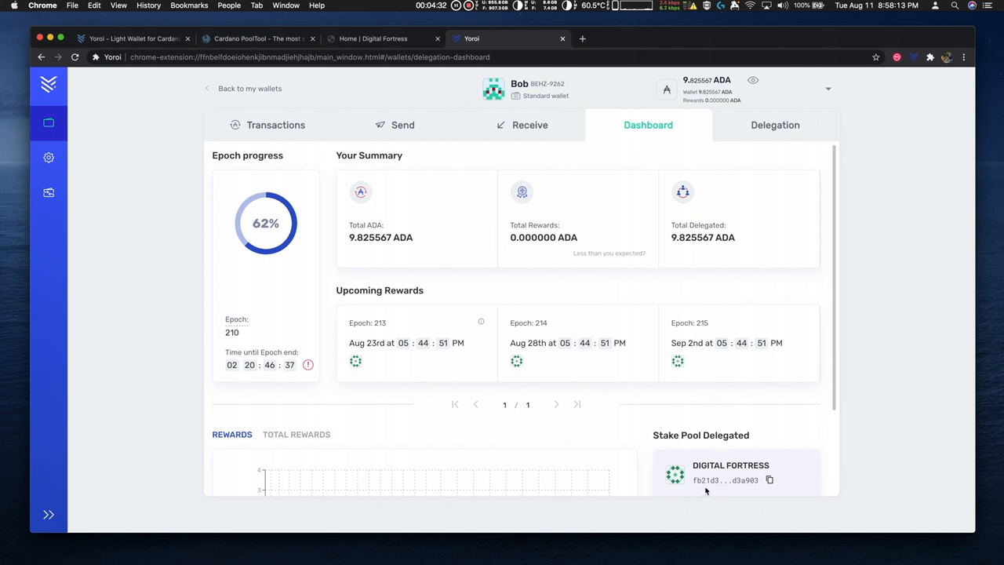
pyautogui.moveTo(377, 249)
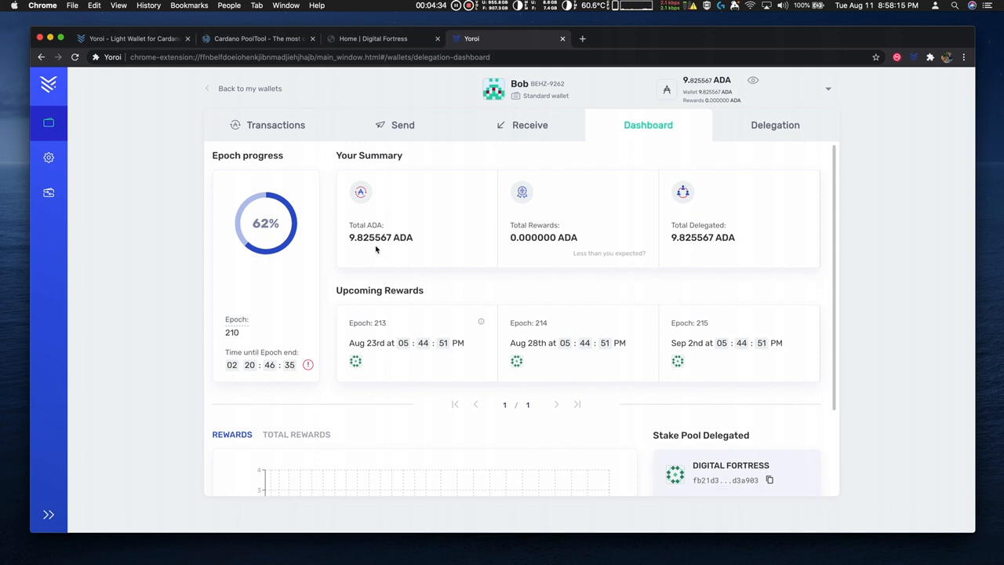
pyautogui.moveTo(384, 351)
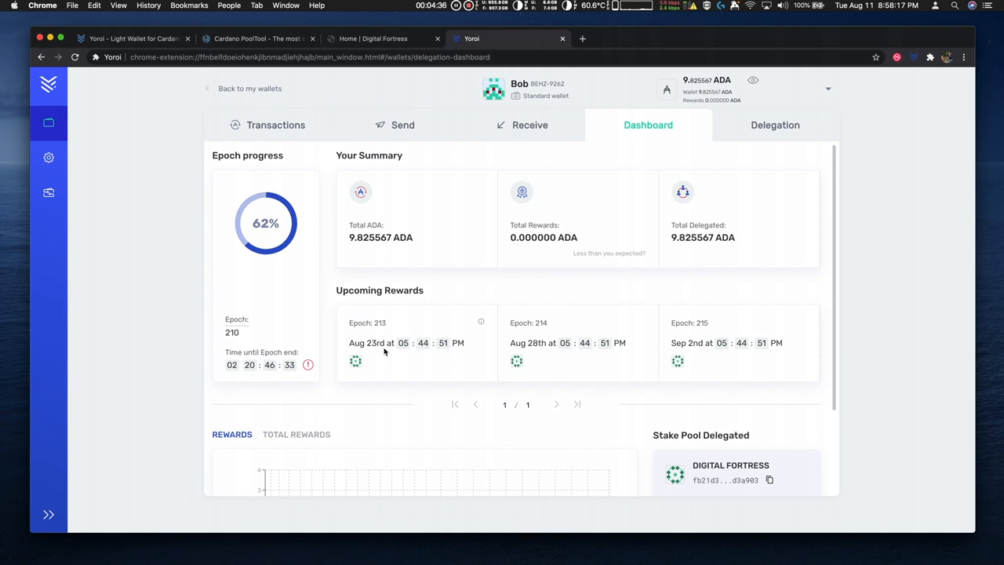
pyautogui.moveTo(436, 336)
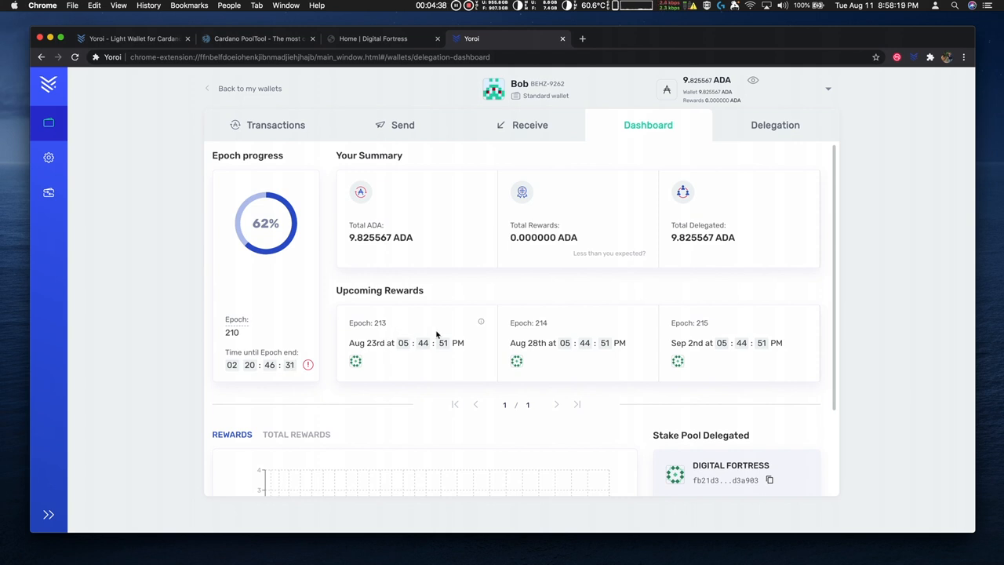